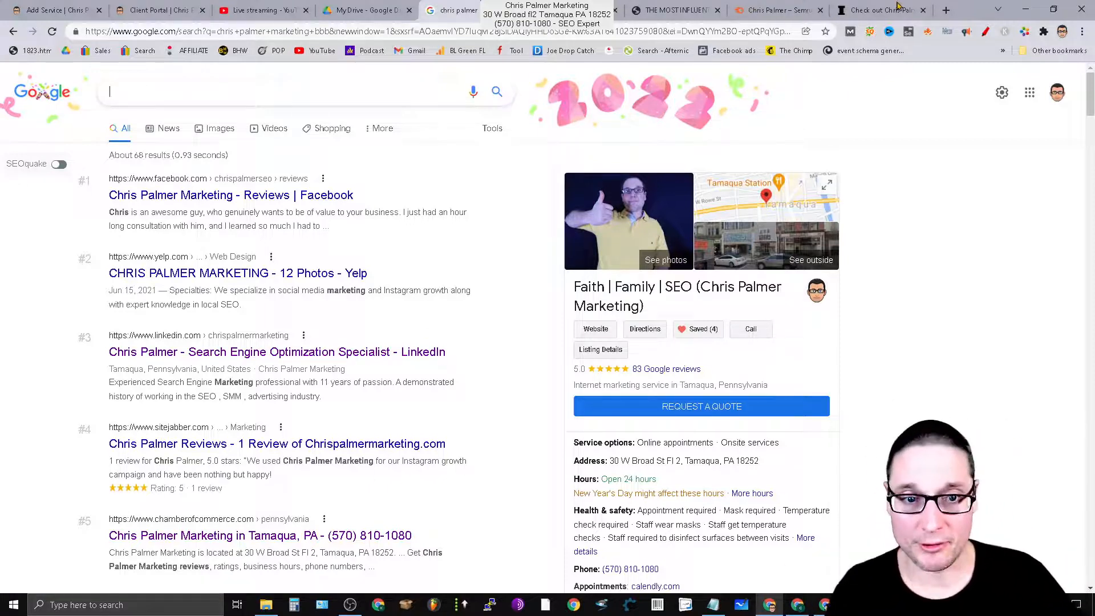
Review Chris Palmer Marketing's Inc.com profile, highlighting its description and scrolling to Verified Profile.
left_click(879, 9)
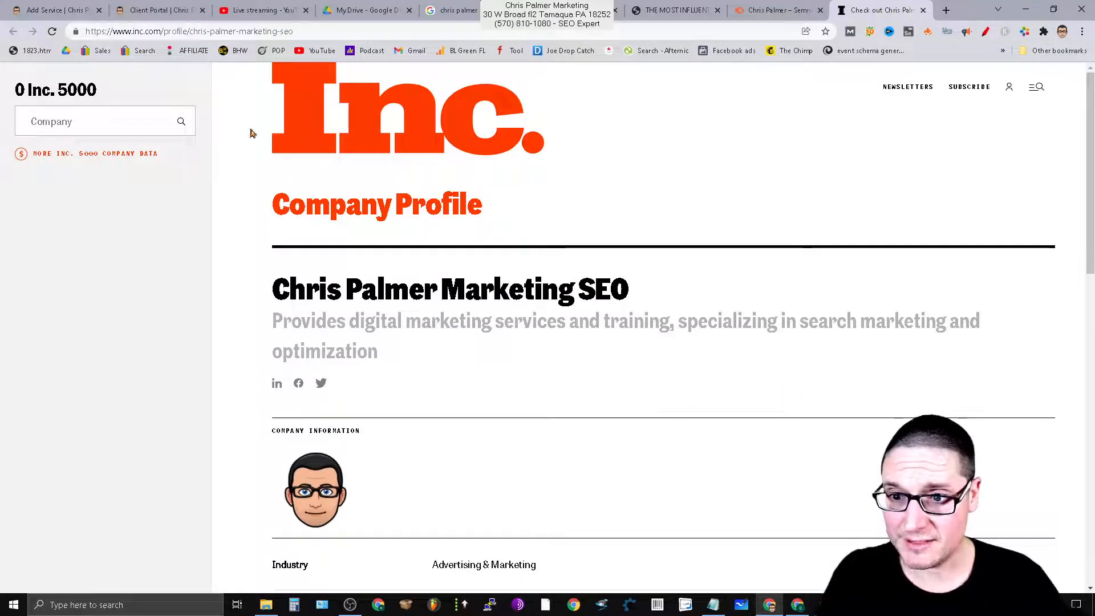
mouse_move(553, 271)
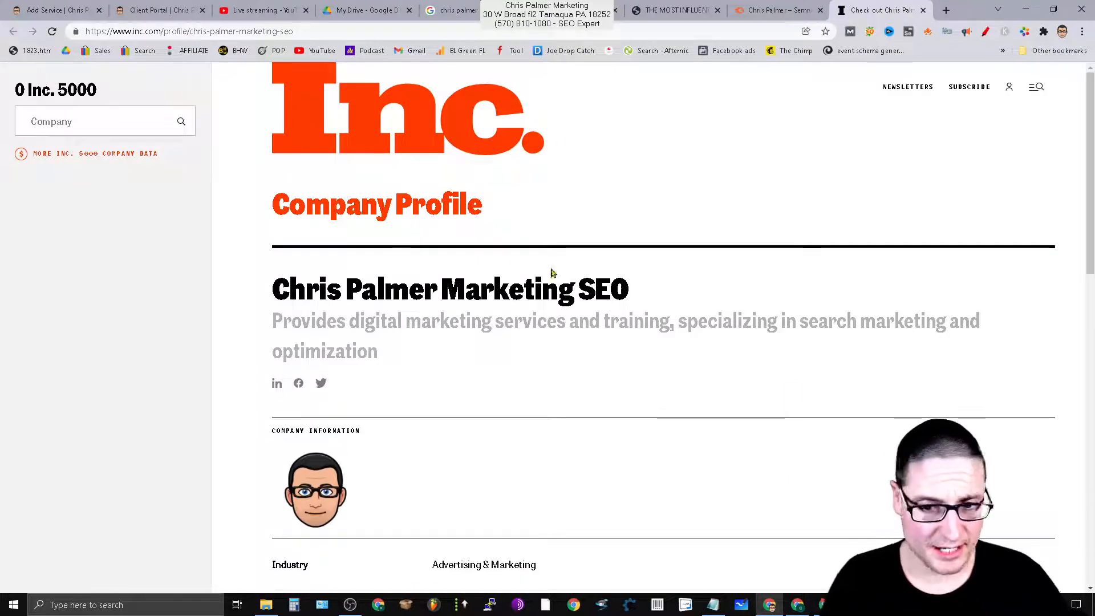
left_click_drag(272, 287, 377, 352)
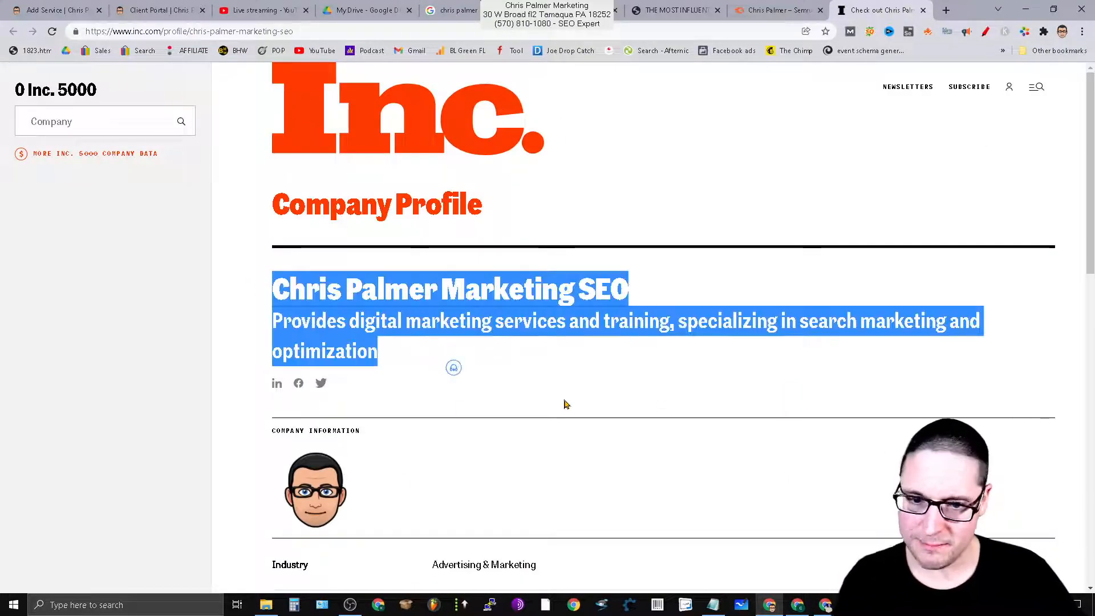
left_click(802, 319)
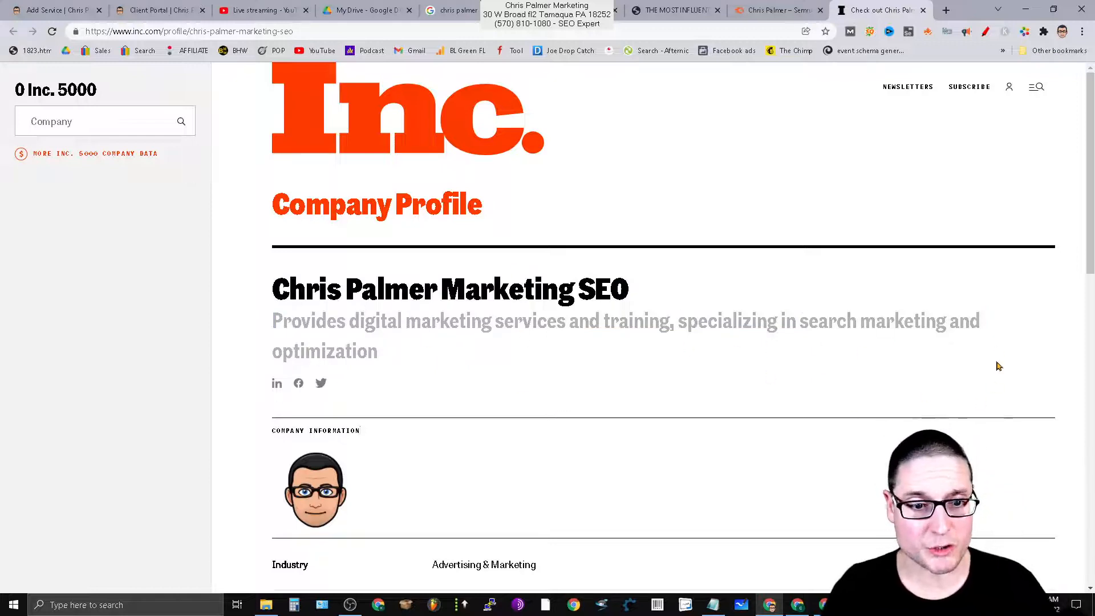
scroll("down", 3)
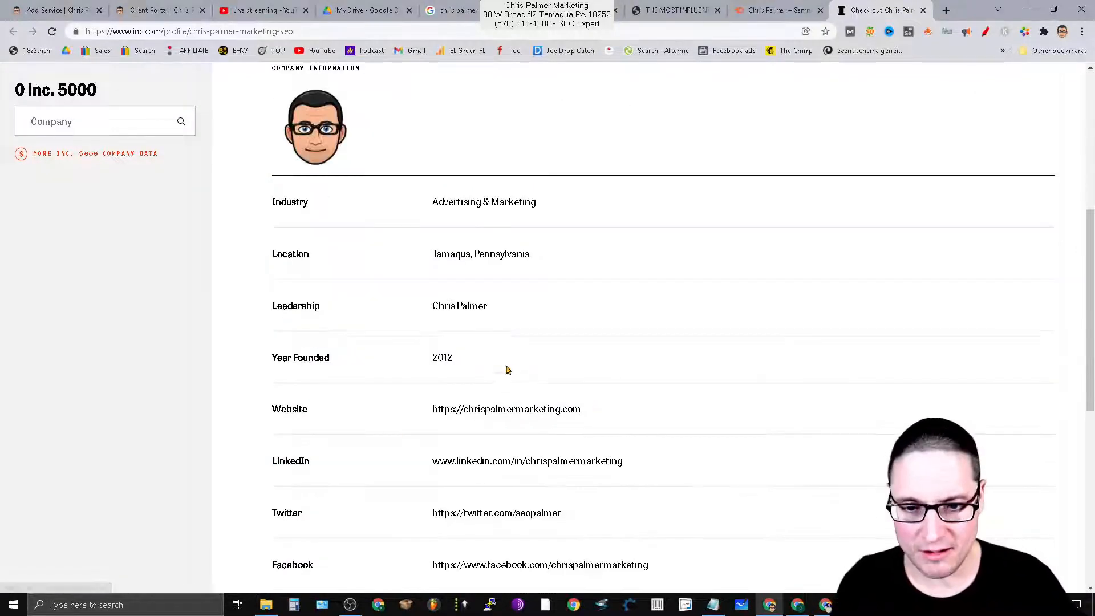
mouse_move(714, 429)
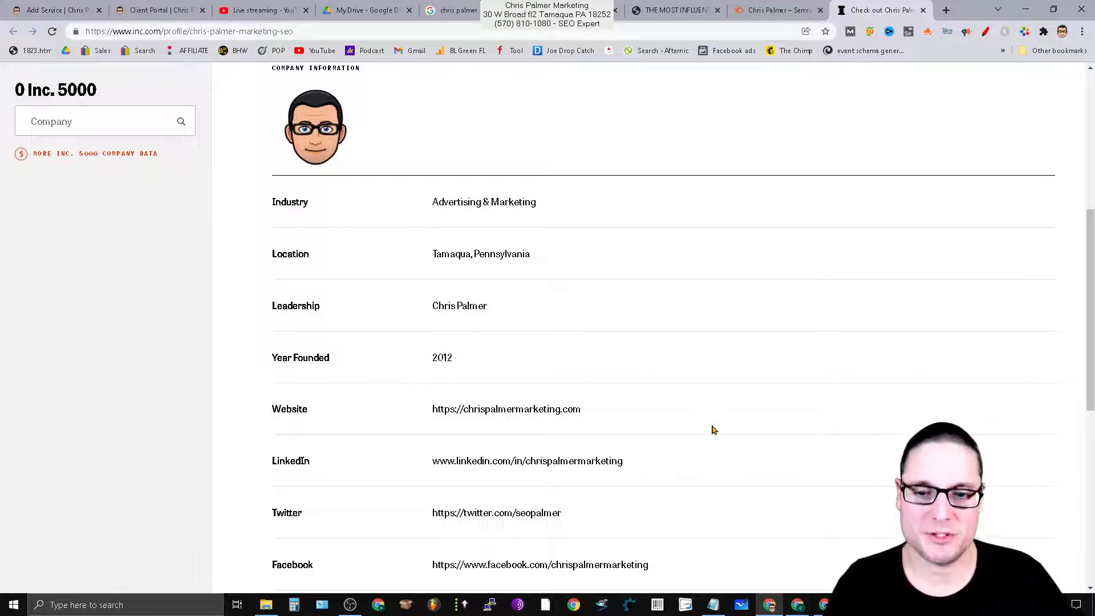
scroll("down", 3)
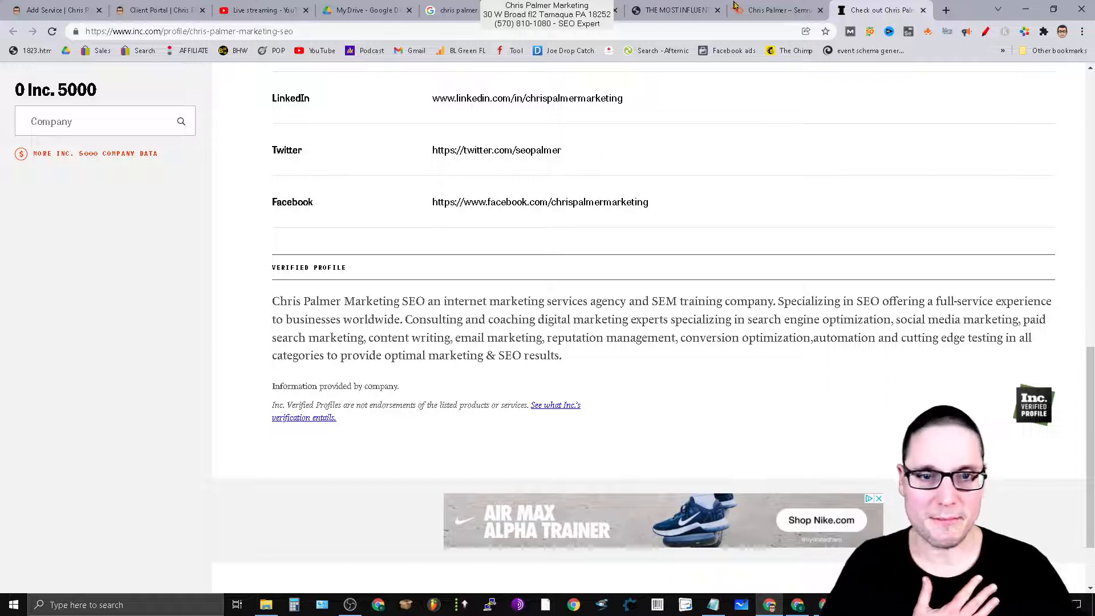
left_click(780, 11)
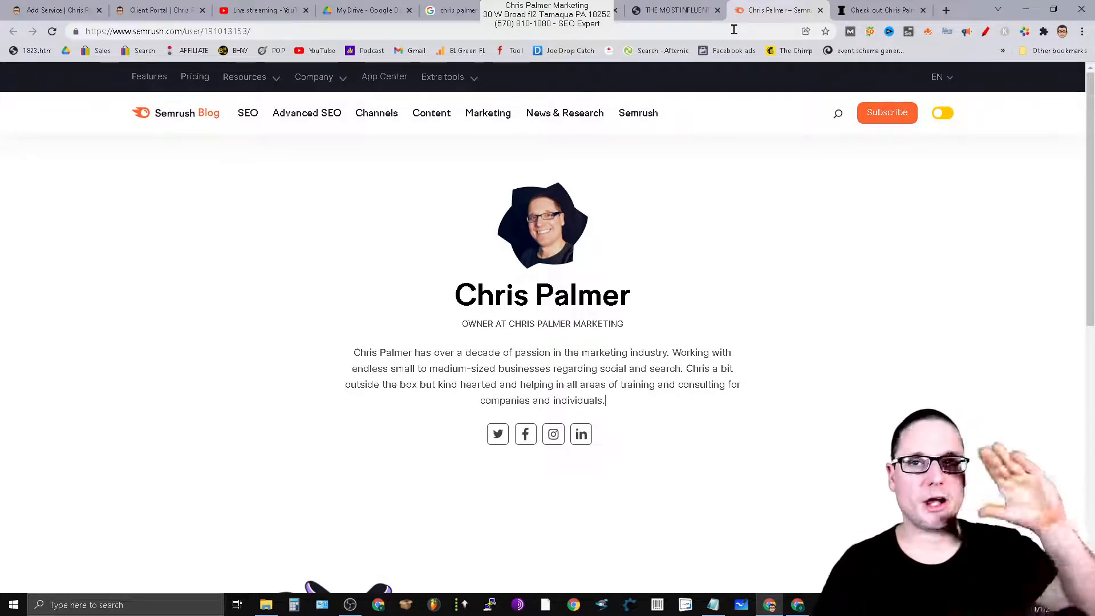
mouse_move(698, 325)
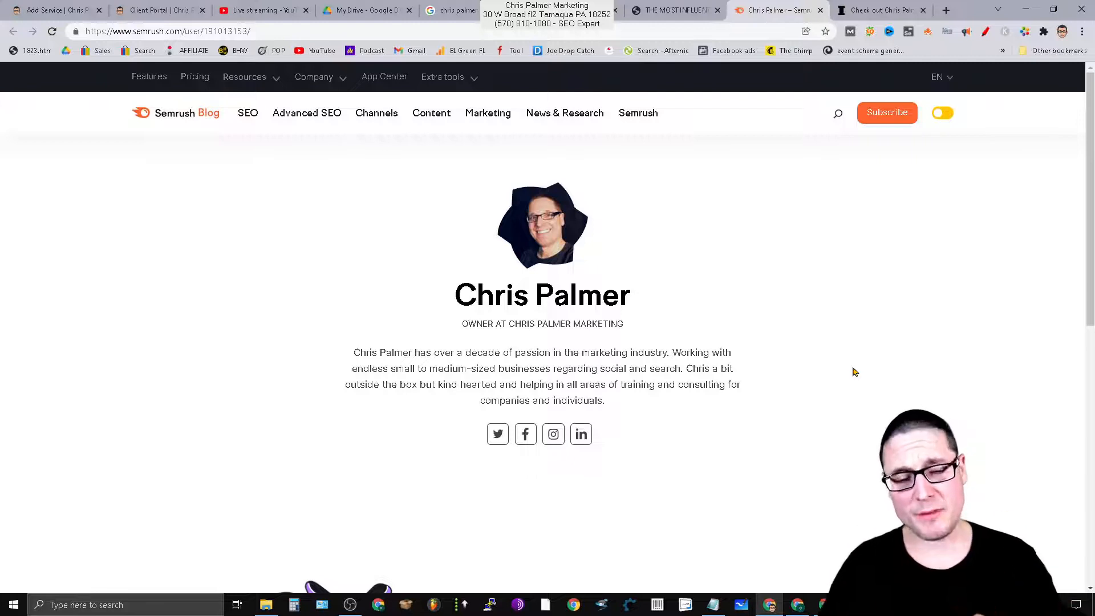
Leave Chris Palmer's Semrush author profile for the PageOptimizer Pro best-SEOs page.
left_click(676, 9)
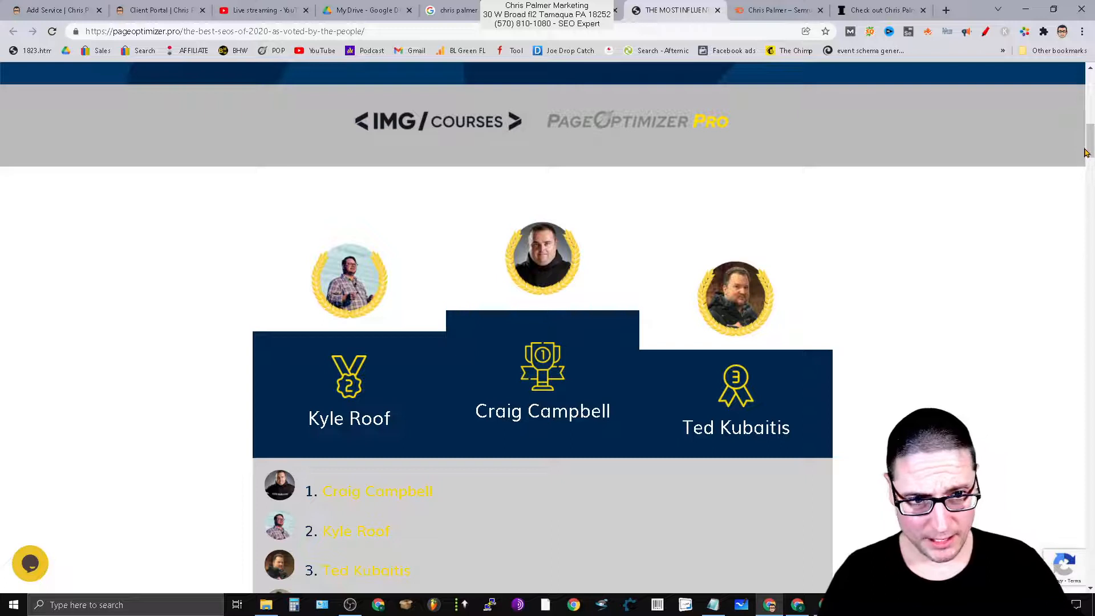
Scroll the best SEOs of 2020 page down to the ranking podium.
scroll("down", 3)
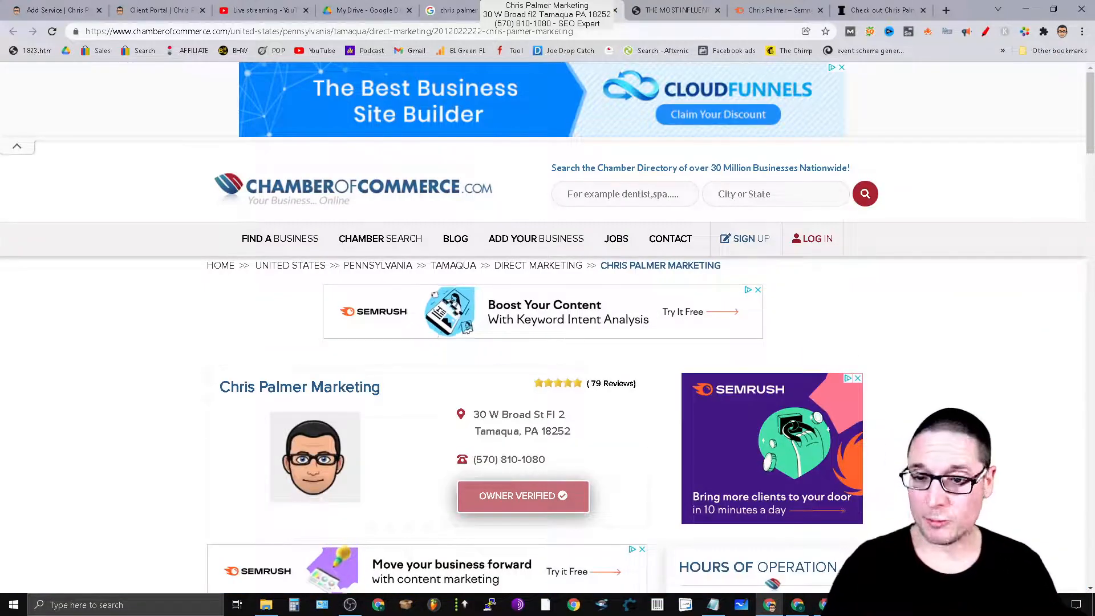
mouse_move(833, 138)
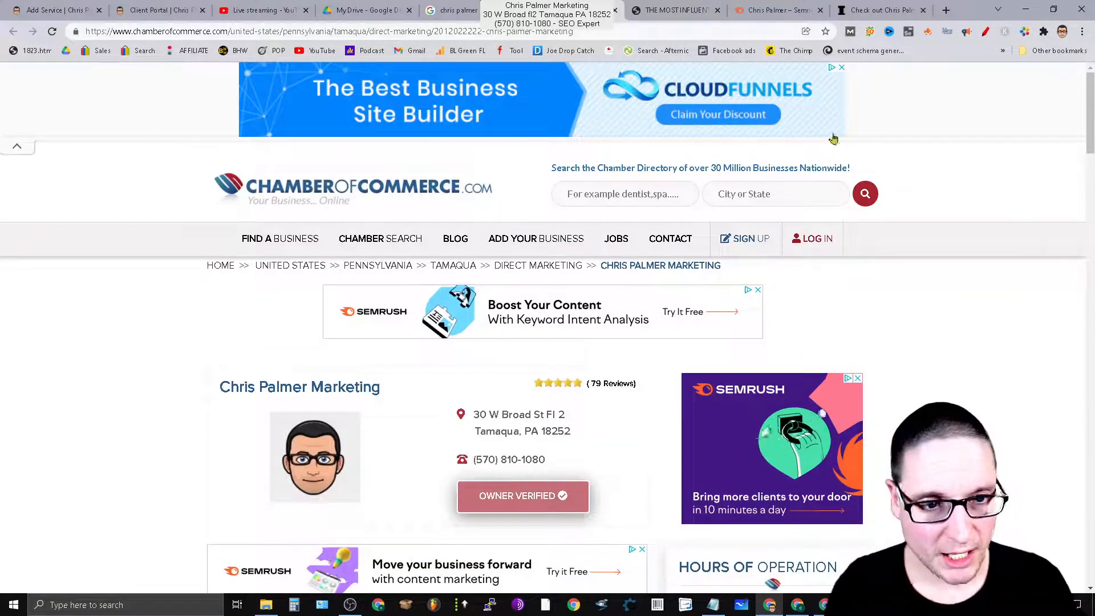
Scroll the Chris Palmer Marketing listing past Questions & Answers to Reviews.
scroll("down", 3)
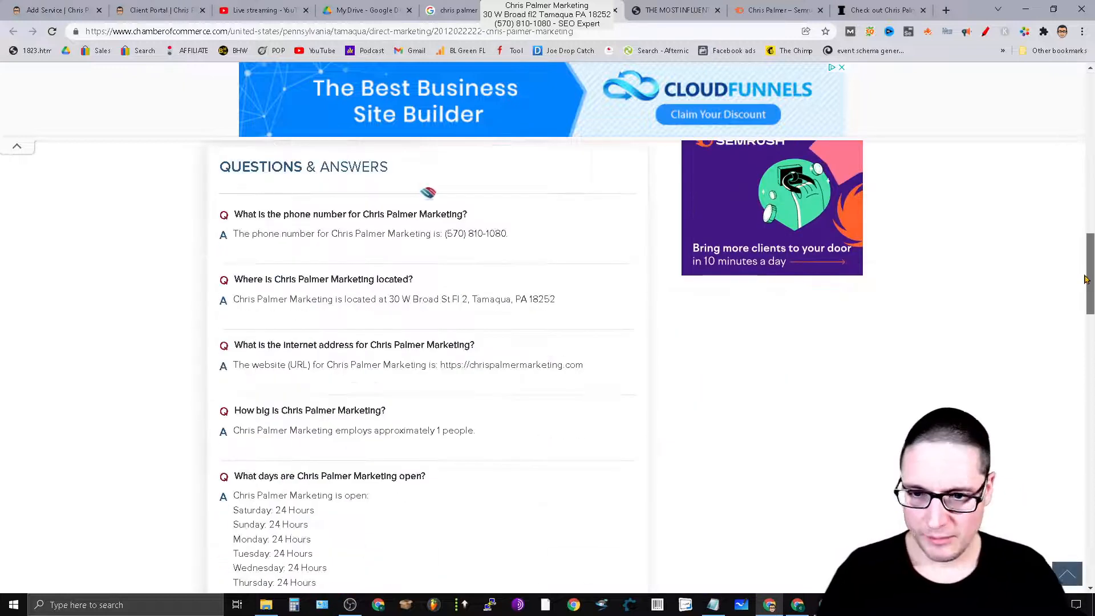
scroll("down", 3)
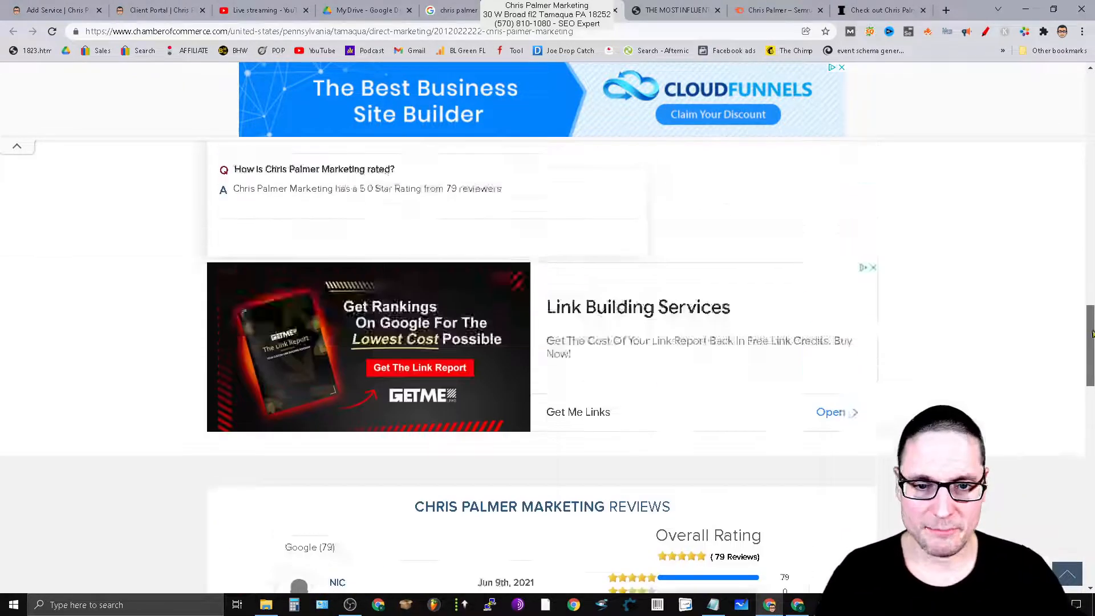